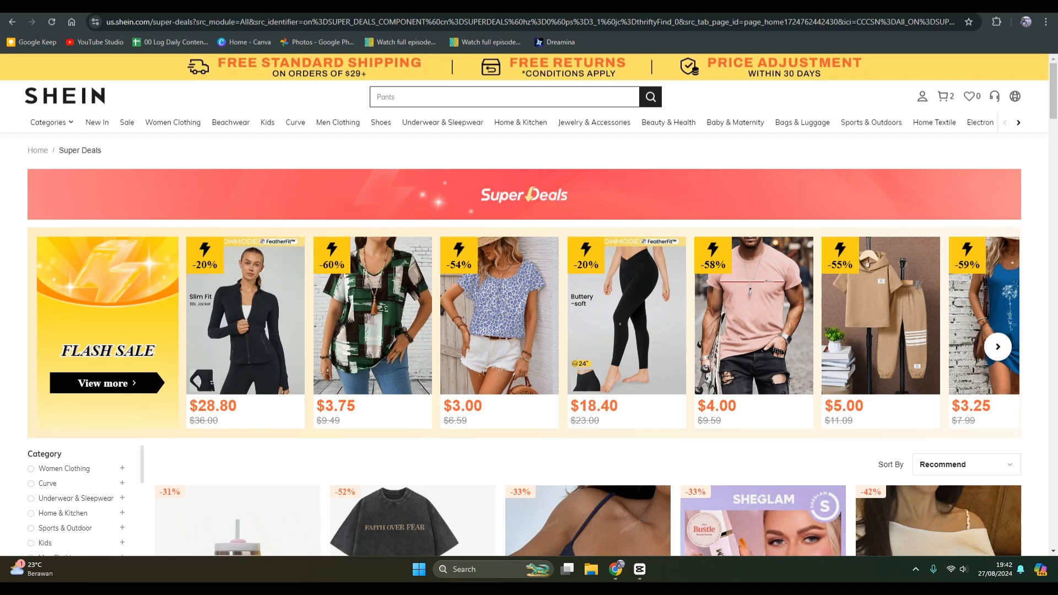
Step: Search for 'Jeans', then preview the cart showing the men's tee and Stanley tumbler ($32.35)
left_click(97, 122)
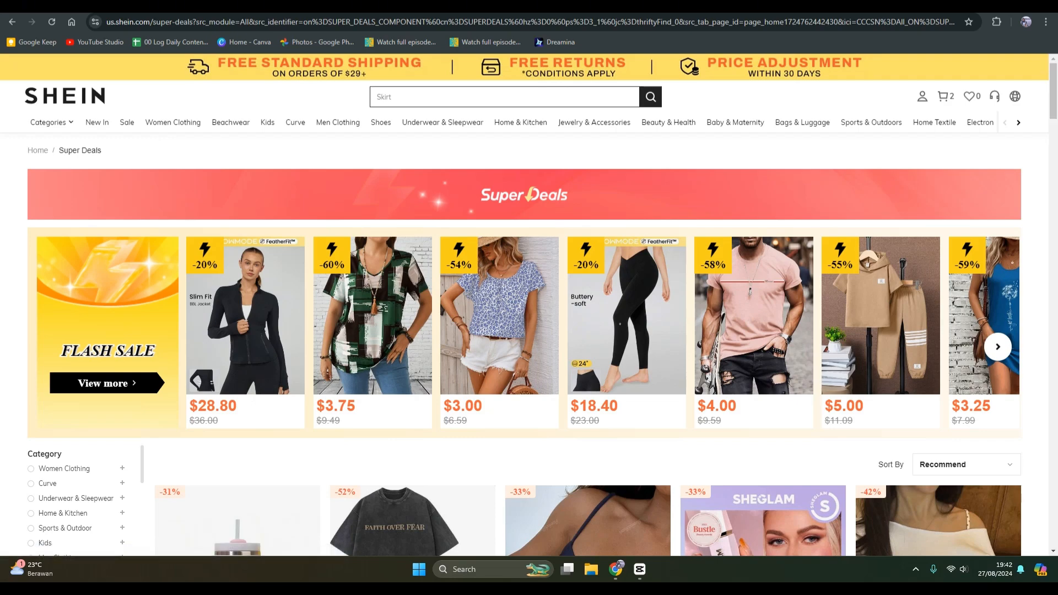
type("Jeans")
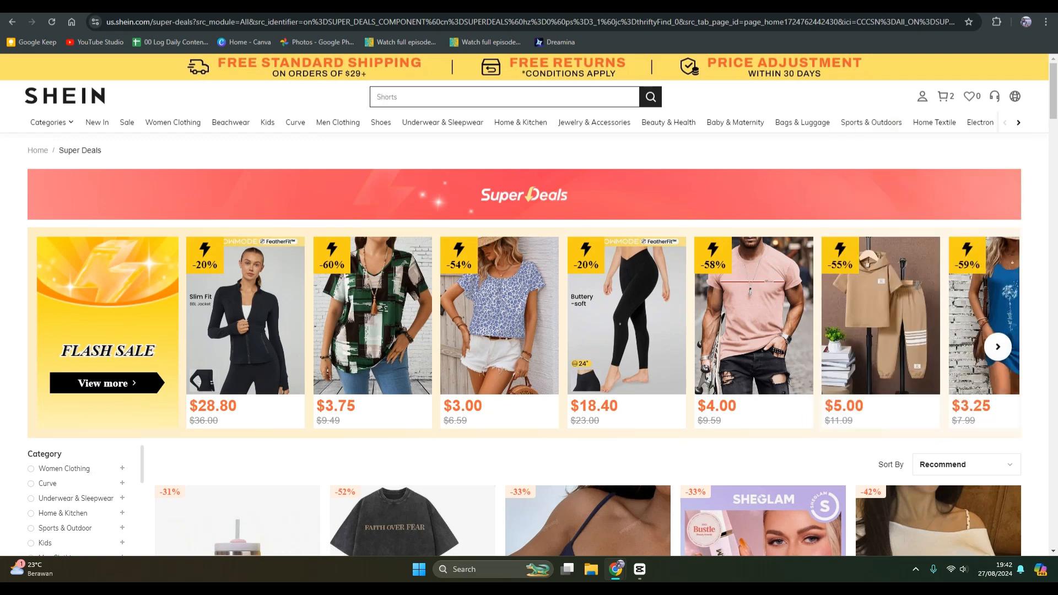
left_click(943, 97)
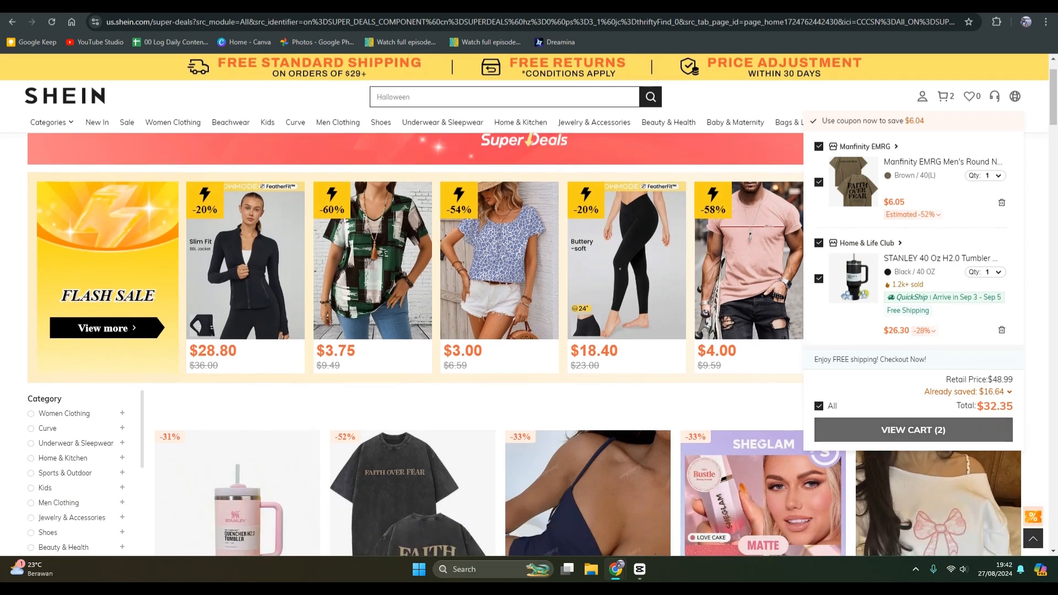
Step: Go from the full cart page to checkout for both items ($38.39 subtotal)
left_click(913, 430)
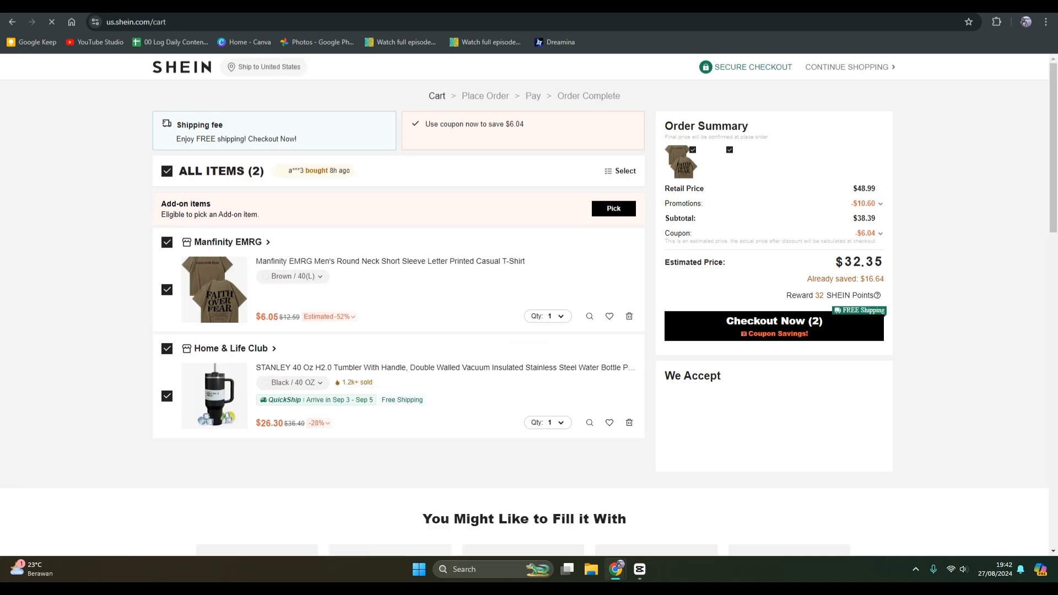
scroll("down", 3)
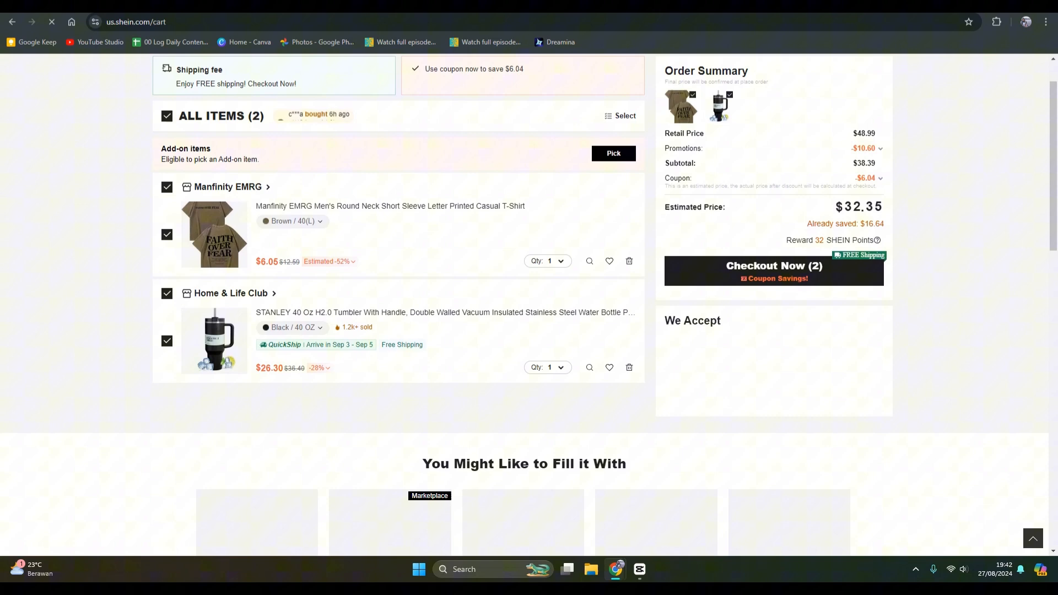
left_click(774, 269)
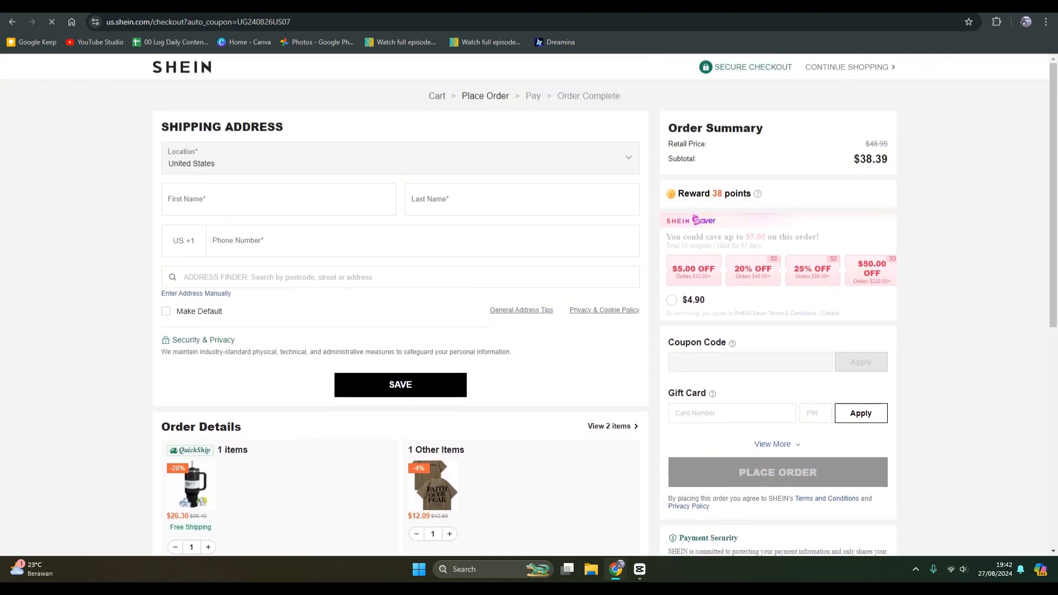
Step: Bring the shipping options and Payment Method section into view on the checkout page
left_click(422, 241)
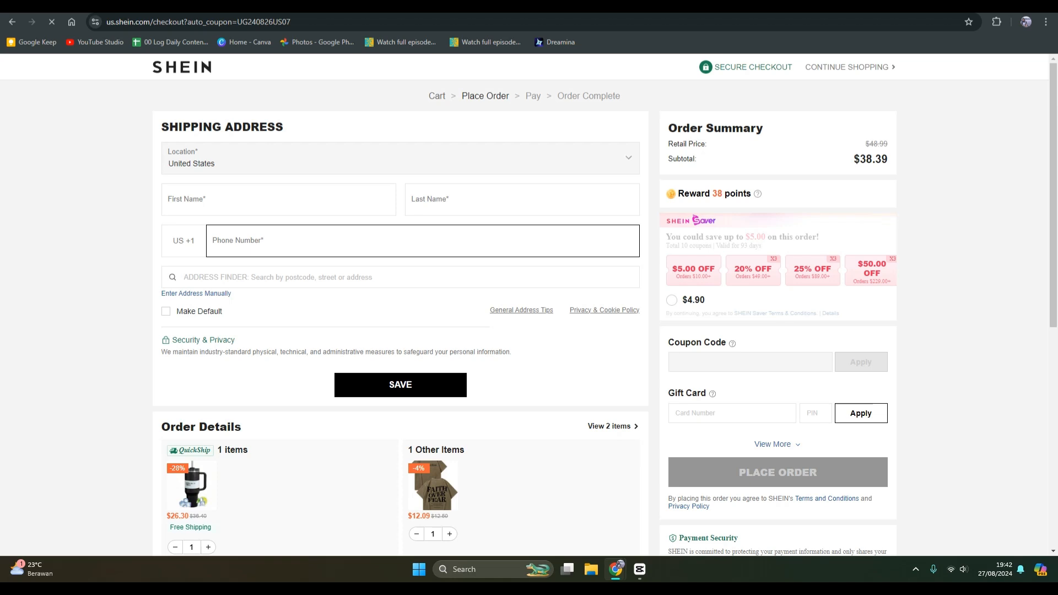
scroll("down", 3)
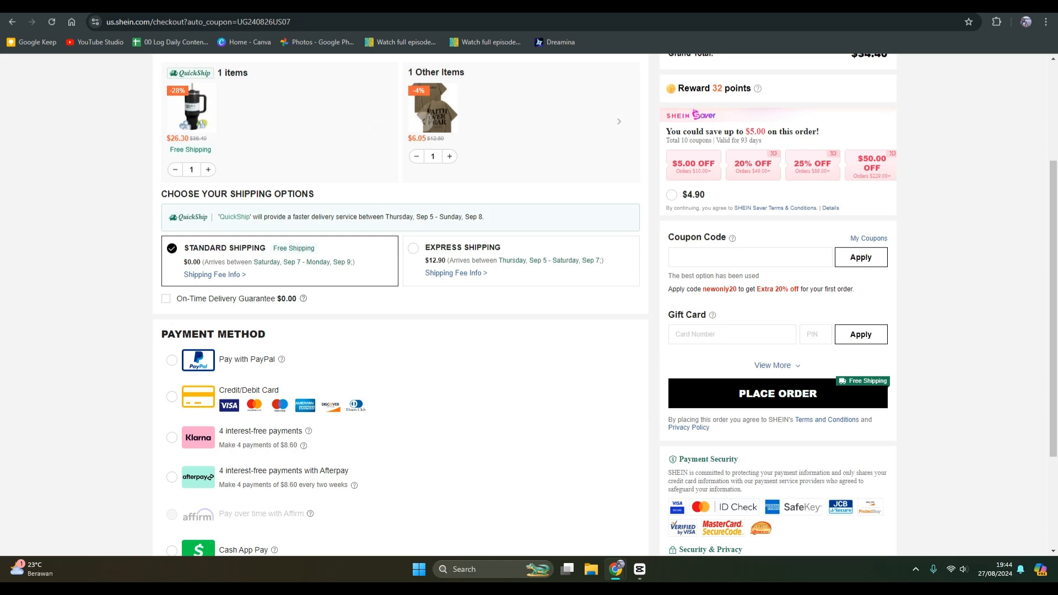
scroll("down", 3)
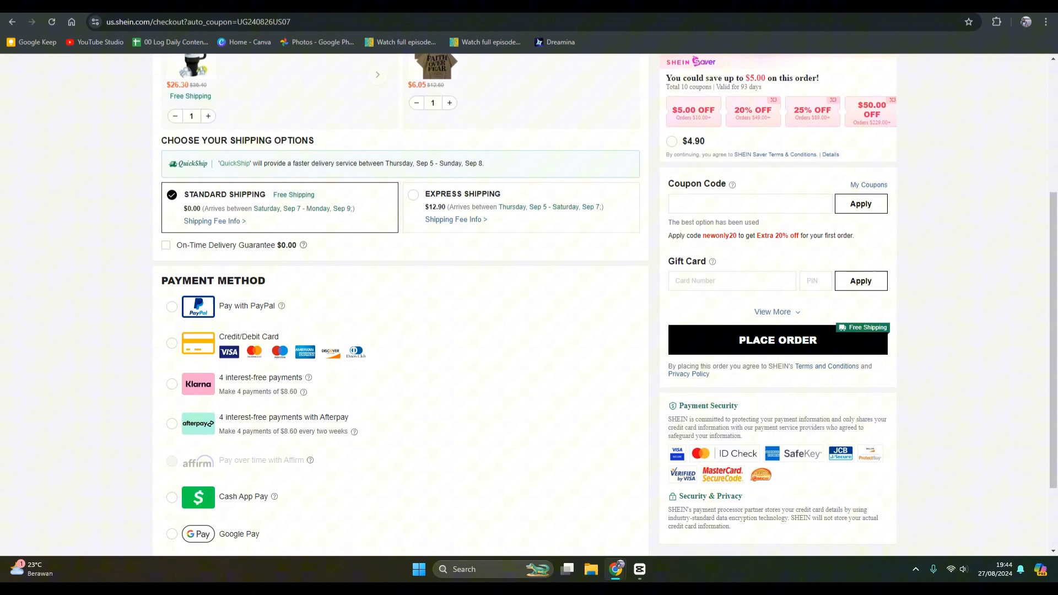
scroll("down", 3)
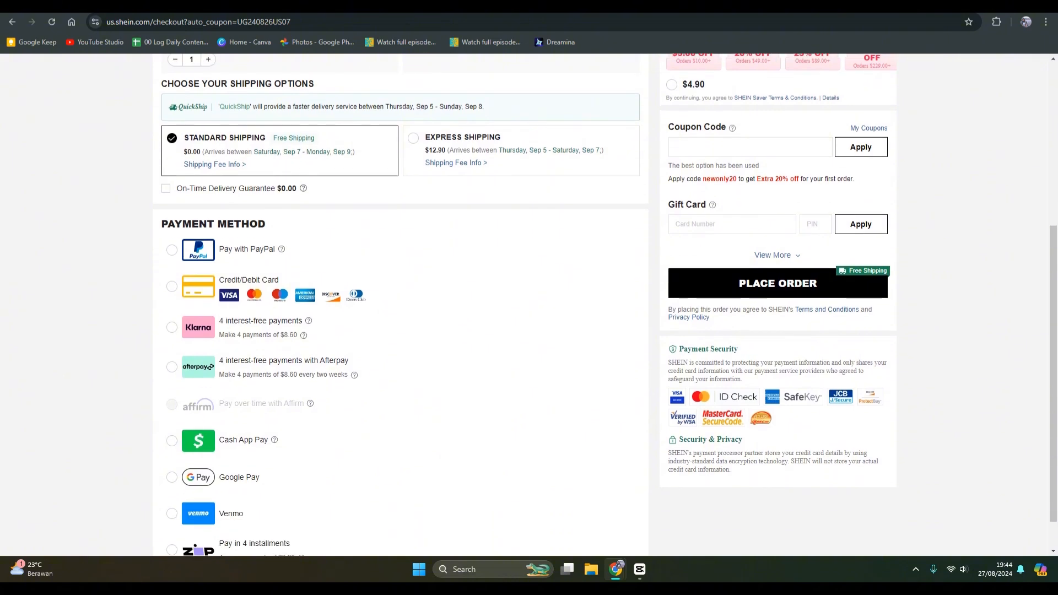
scroll("down", 3)
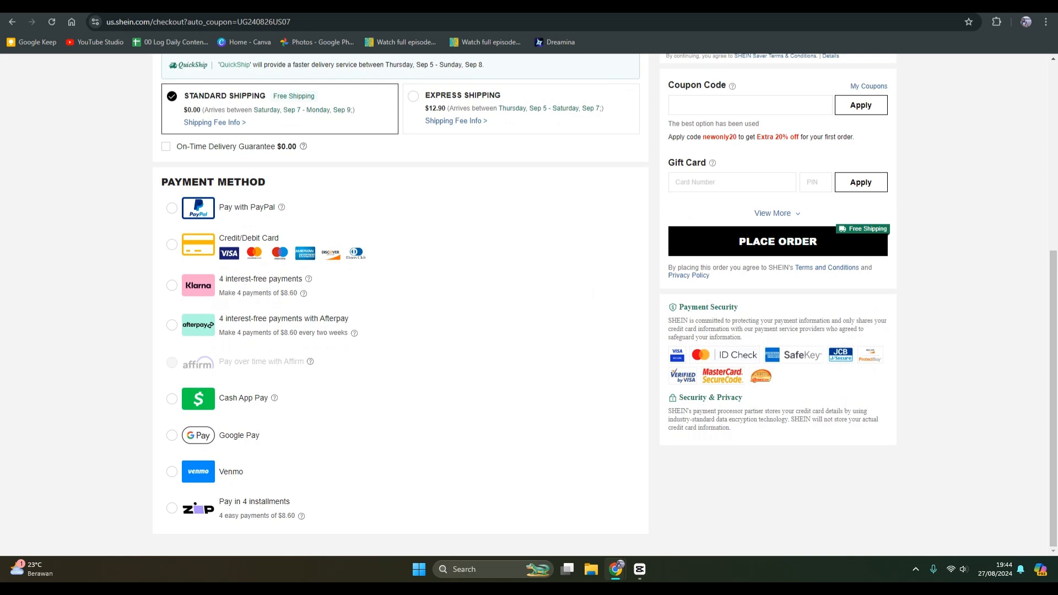
Step: Select Pay with PayPal so the order button becomes a PayPal button
left_click(172, 207)
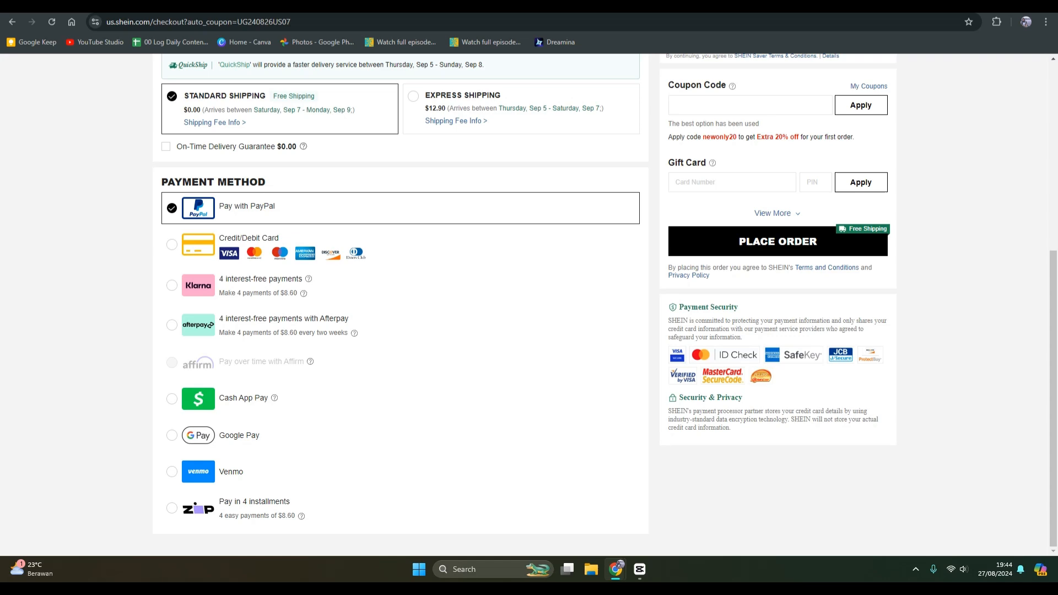
left_click(777, 241)
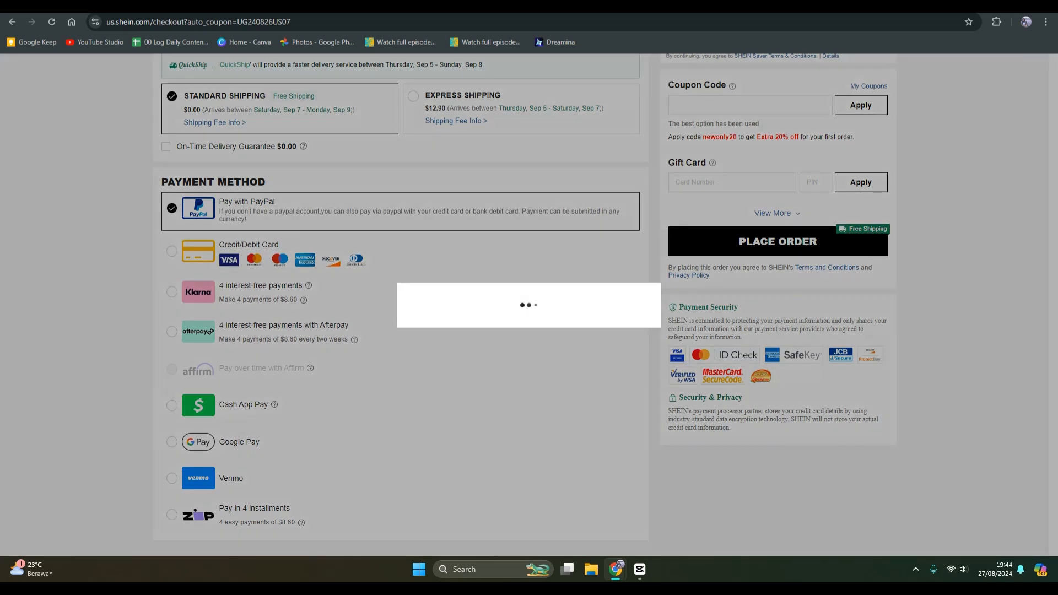
left_click(777, 242)
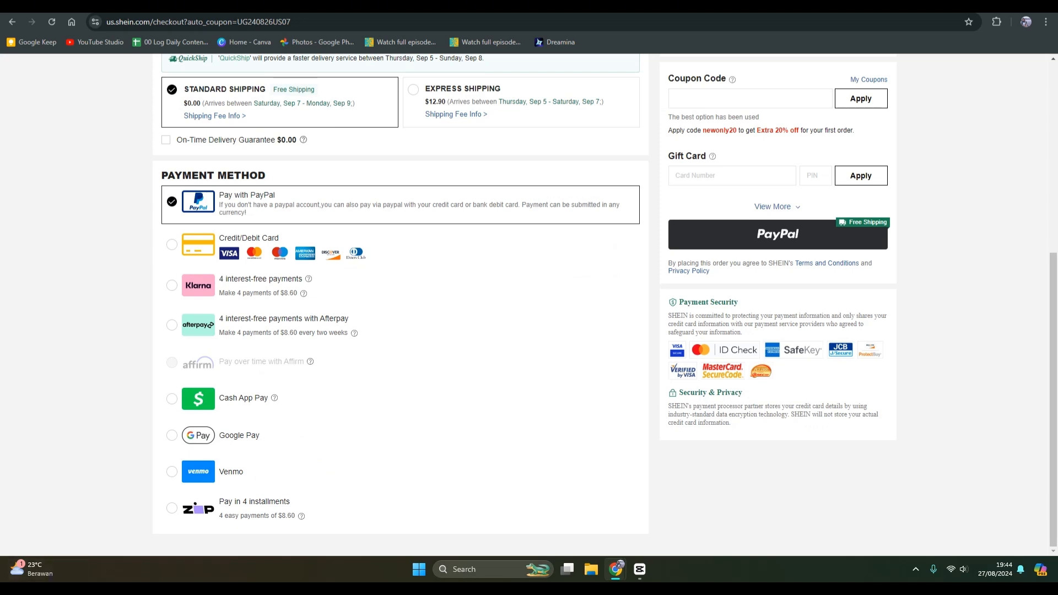
scroll("down", 3)
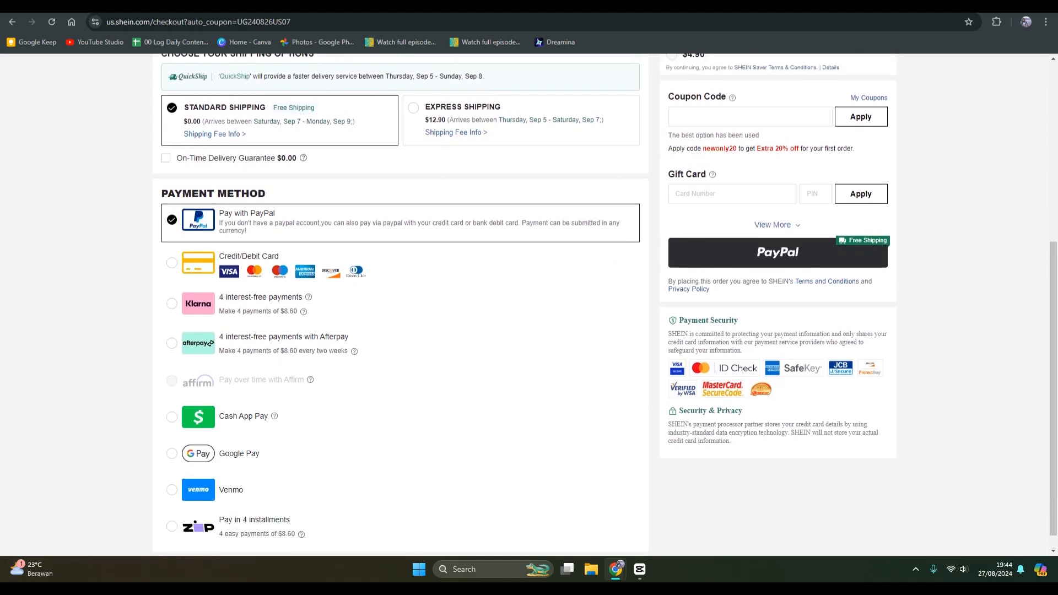
scroll("down", 3)
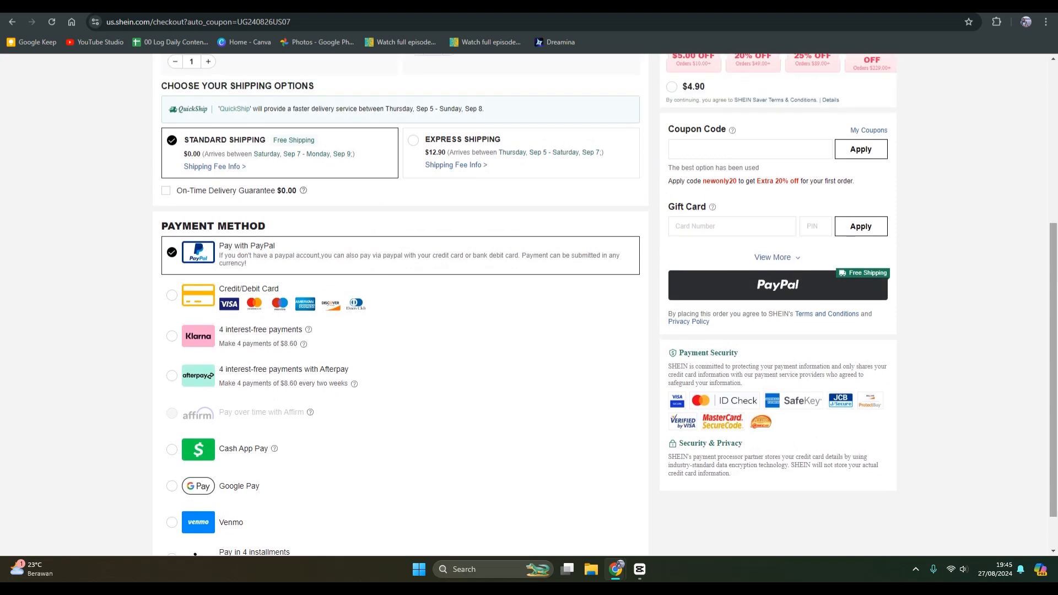
scroll("down", 3)
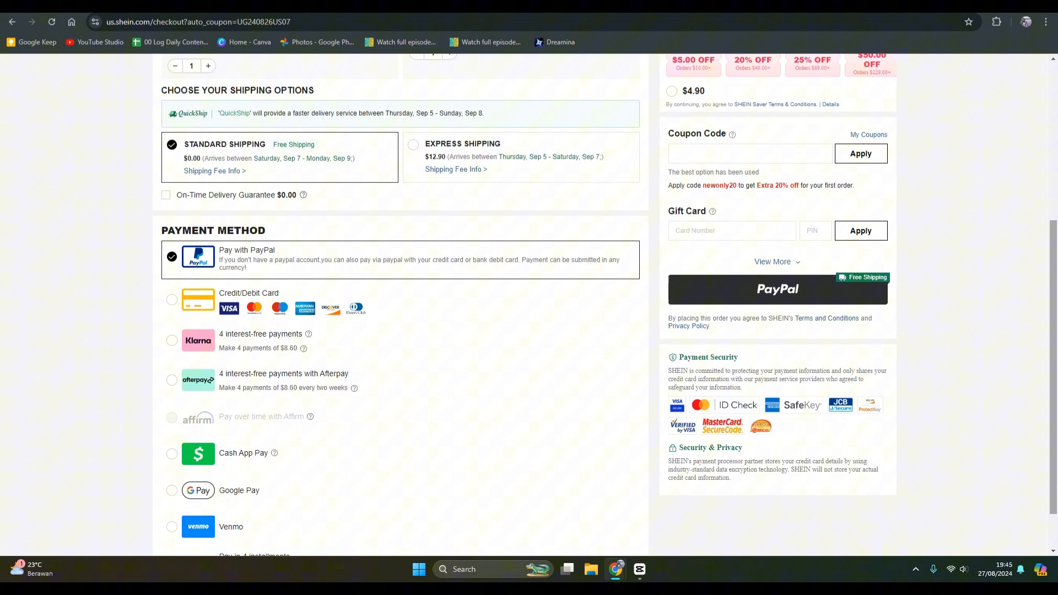